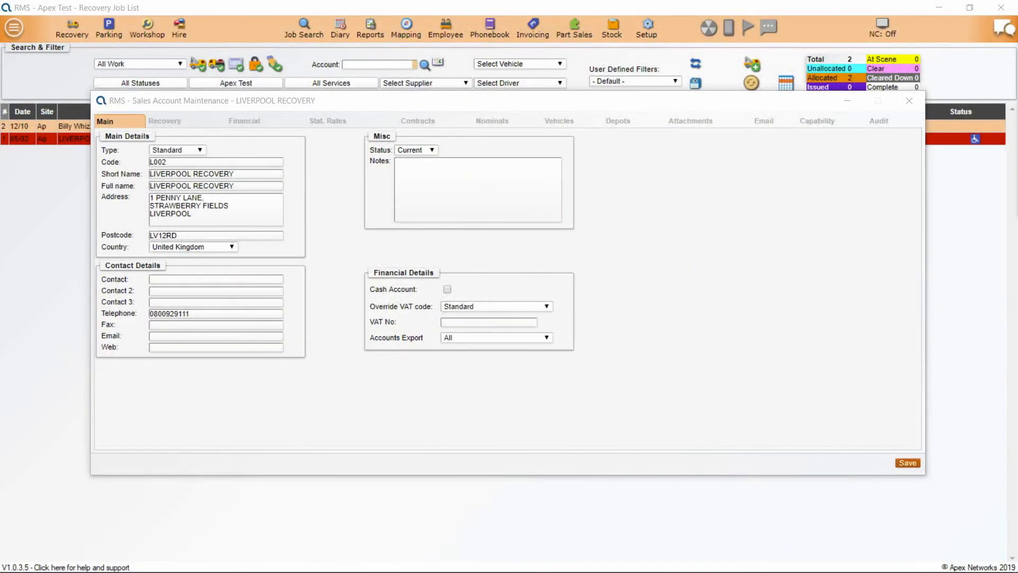
mouse_move(60, 218)
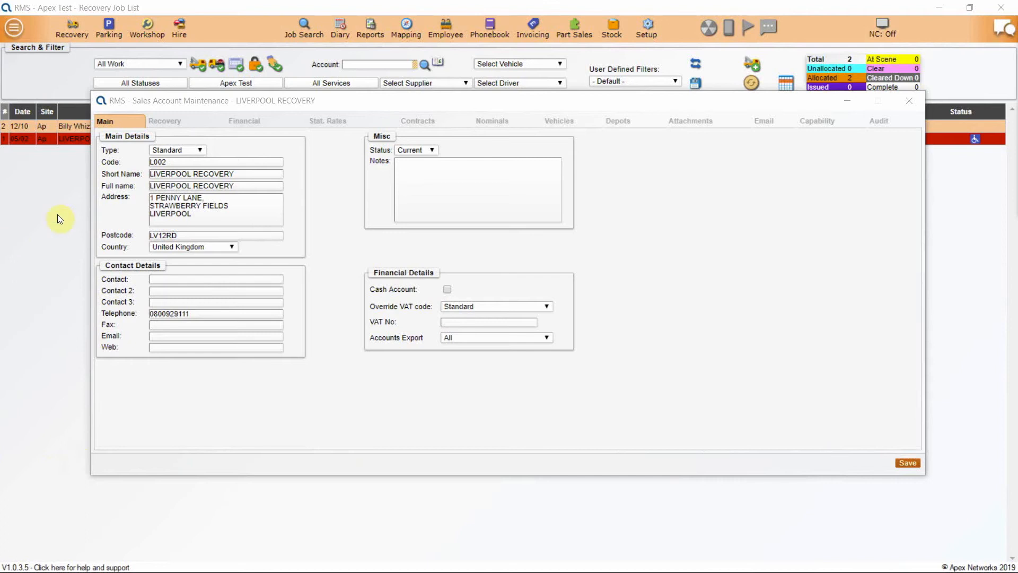
mouse_move(201, 141)
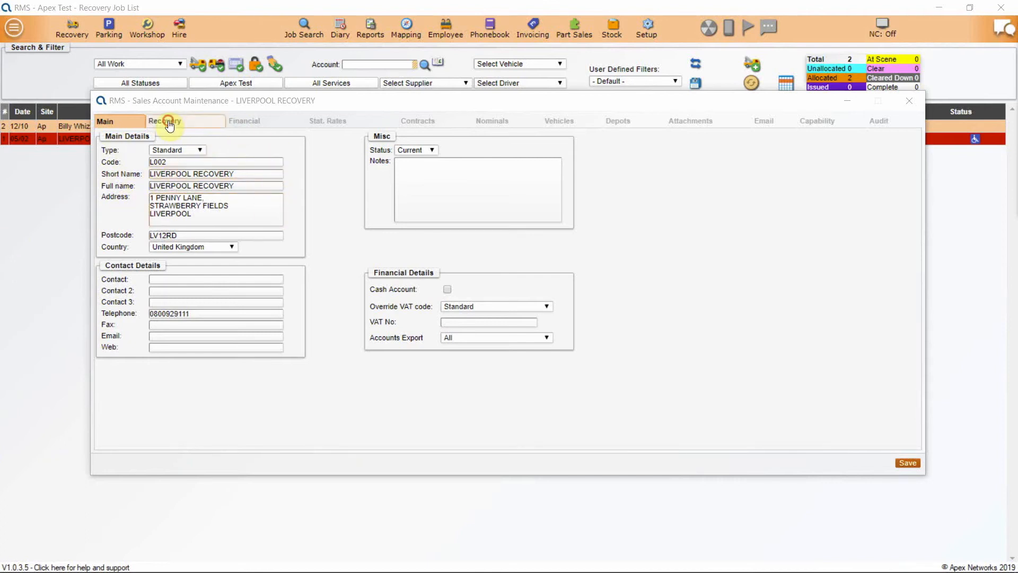
left_click(164, 121)
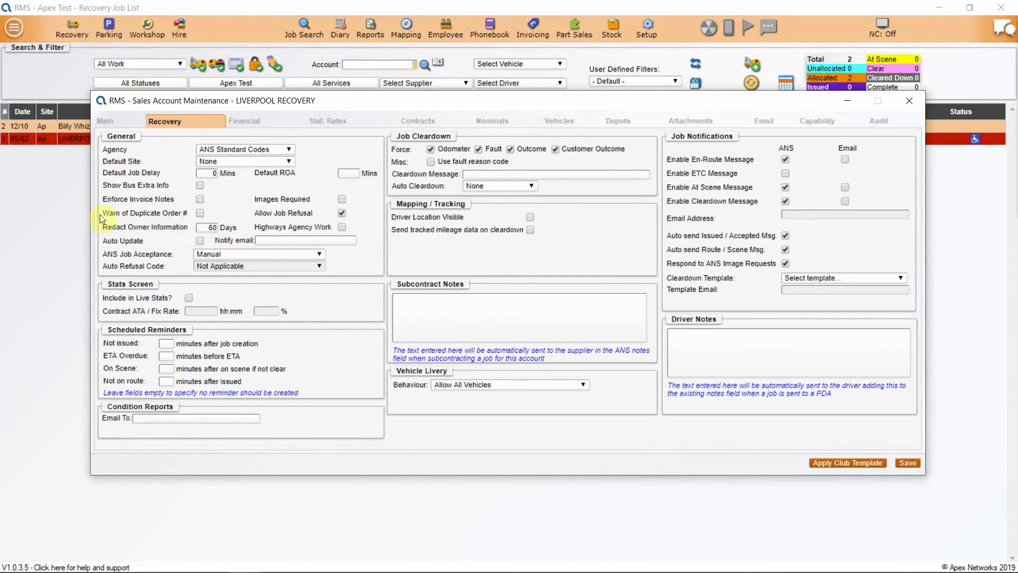
mouse_move(160, 227)
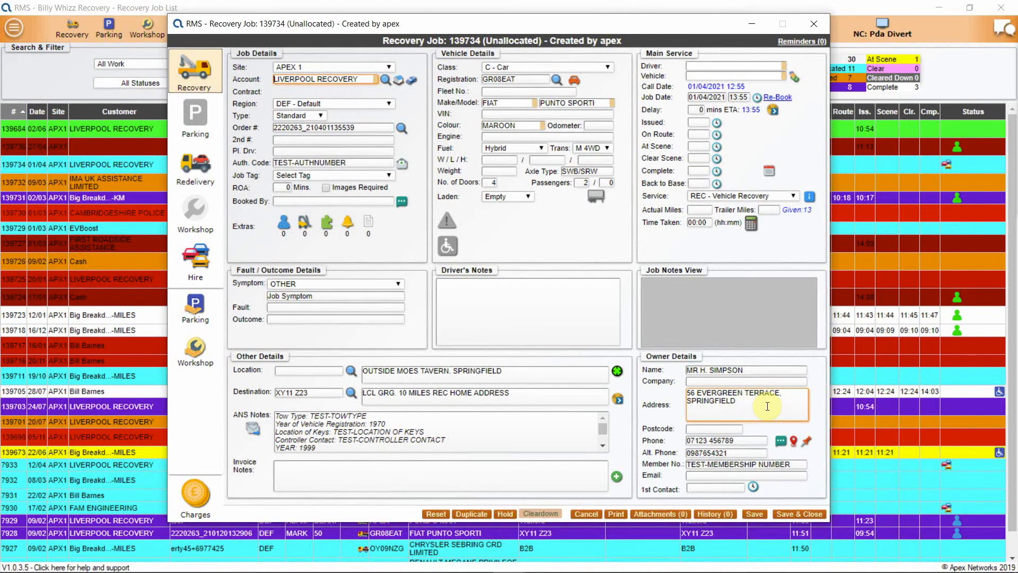
left_click(746, 381)
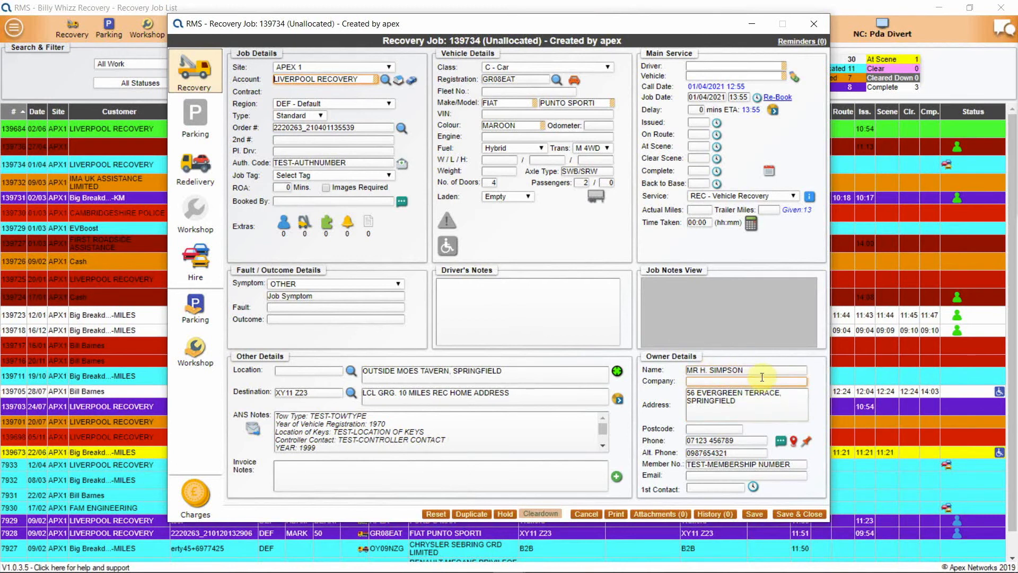